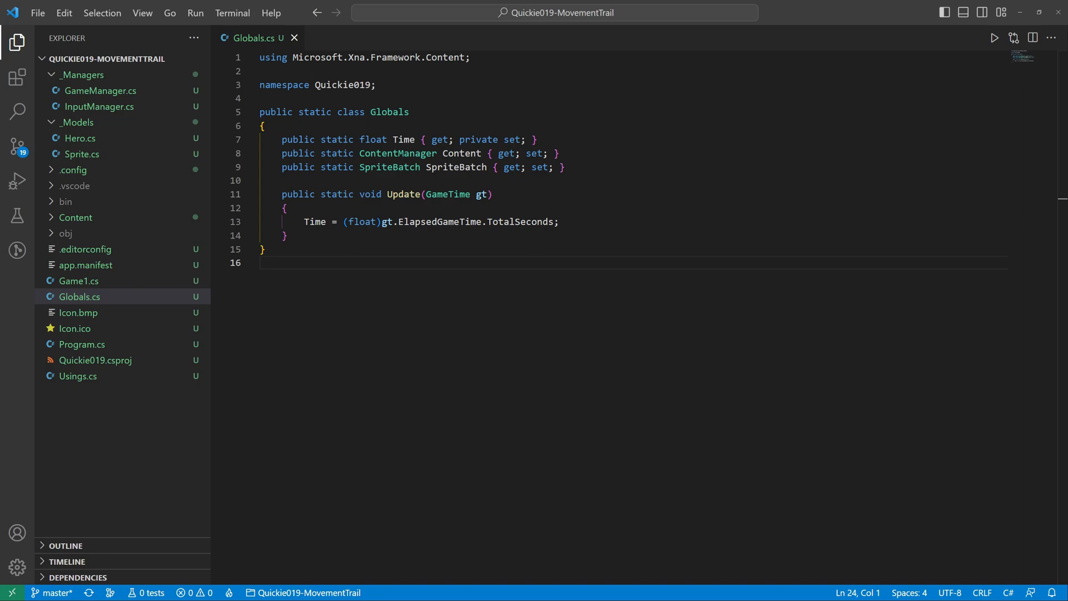
# Read the InputManager, Sprite and Hero classes in turn via the Explorer
pyautogui.click(99, 106)
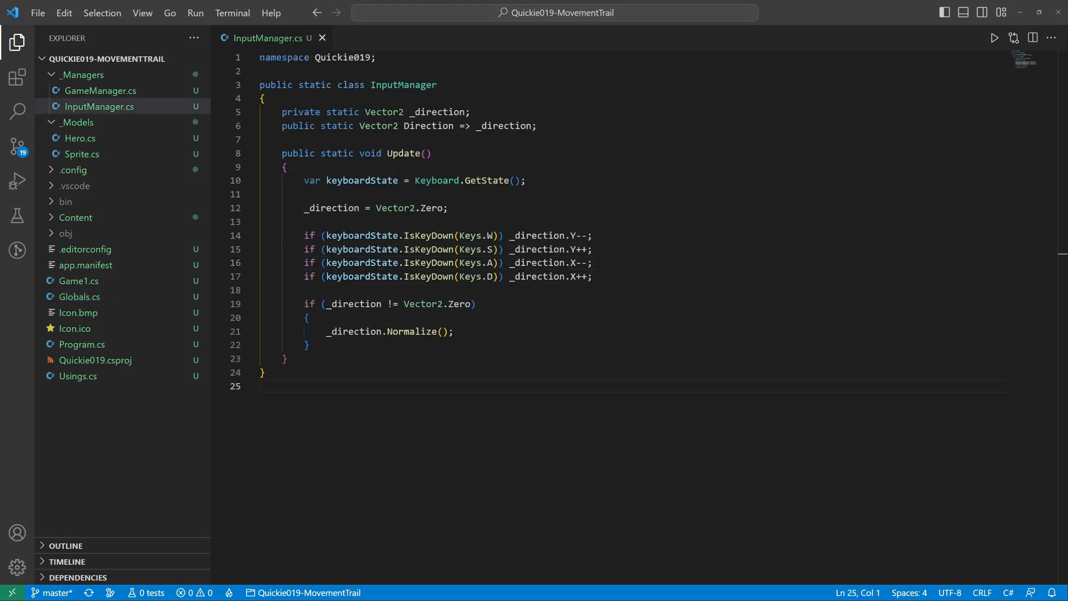
pyautogui.click(82, 154)
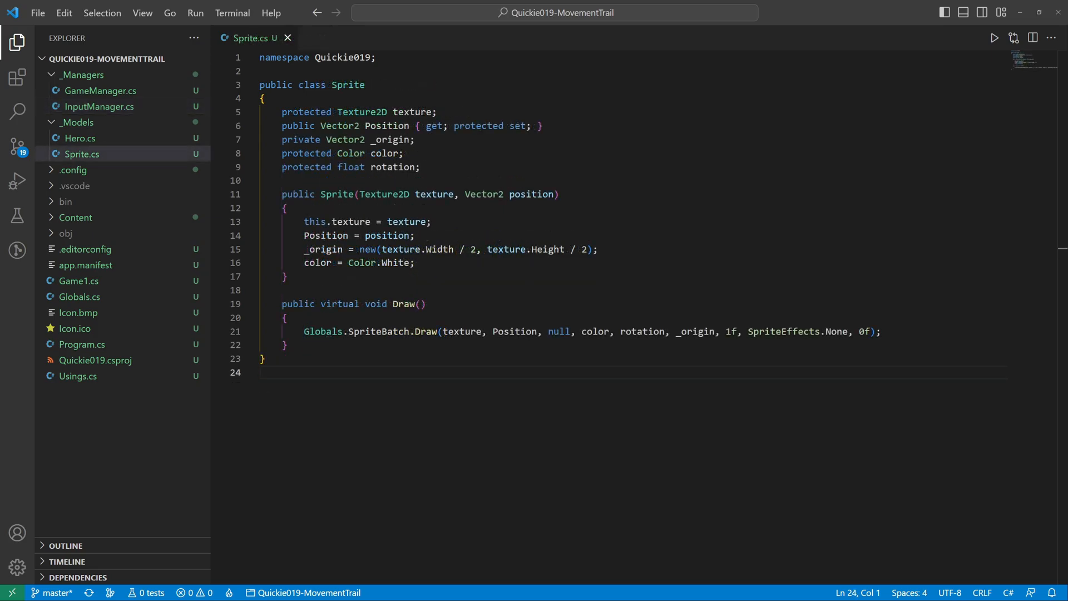
pyautogui.click(80, 138)
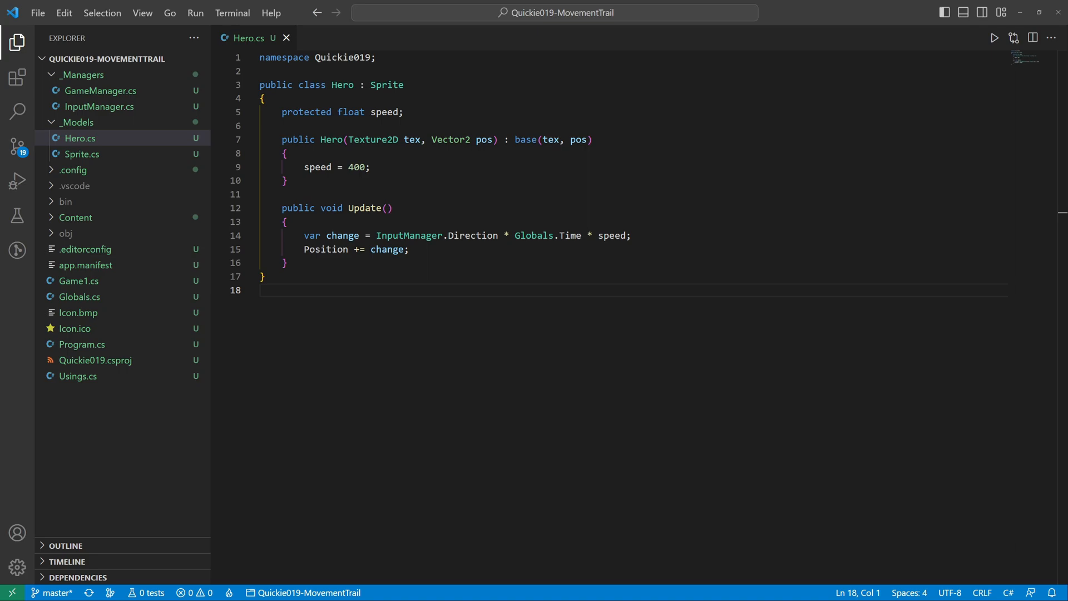
pyautogui.click(100, 91)
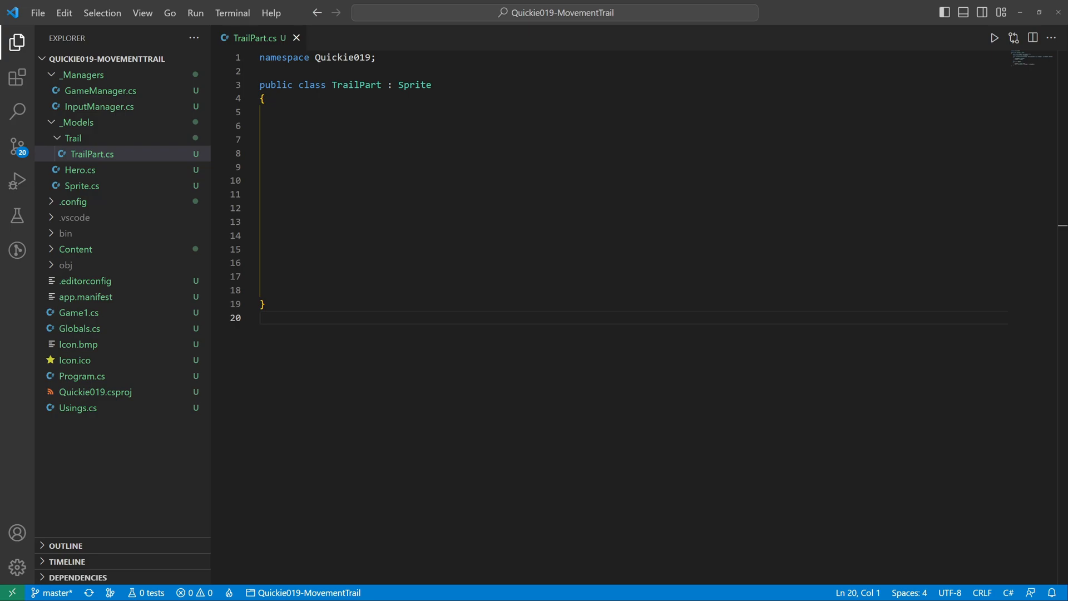
# Declare TrailPart's public float Lifespan property with a private setter
pyautogui.write('public float Lifespan { get; private set; }')
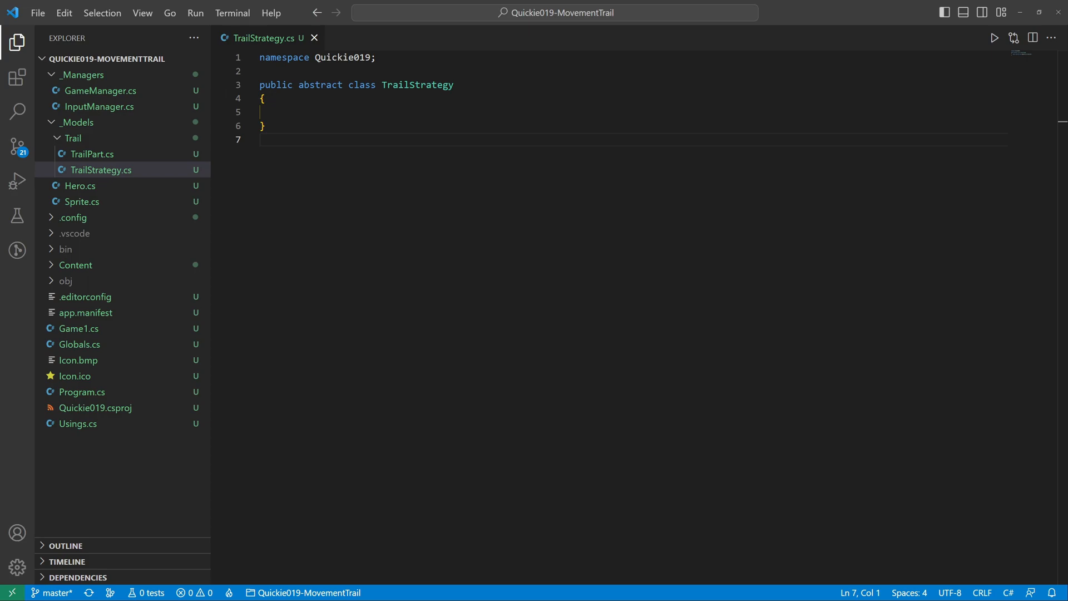
# Declare the abstract bool Ready(Vector2 position) method in TrailStrategy
pyautogui.write('public abstract bool Ready(Vector2 position);')
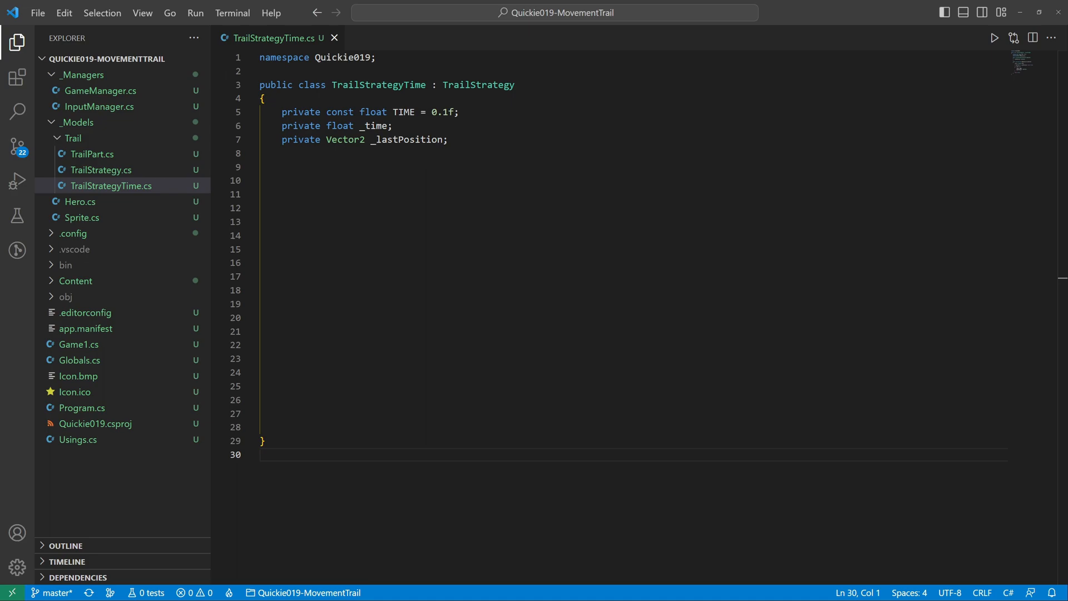
# Add the TrailStrategyTime(Vector2 position) constructor and decrement _time by Globals.Time in Ready
pyautogui.write('public TrailStrategyTime(Vector2 position)')
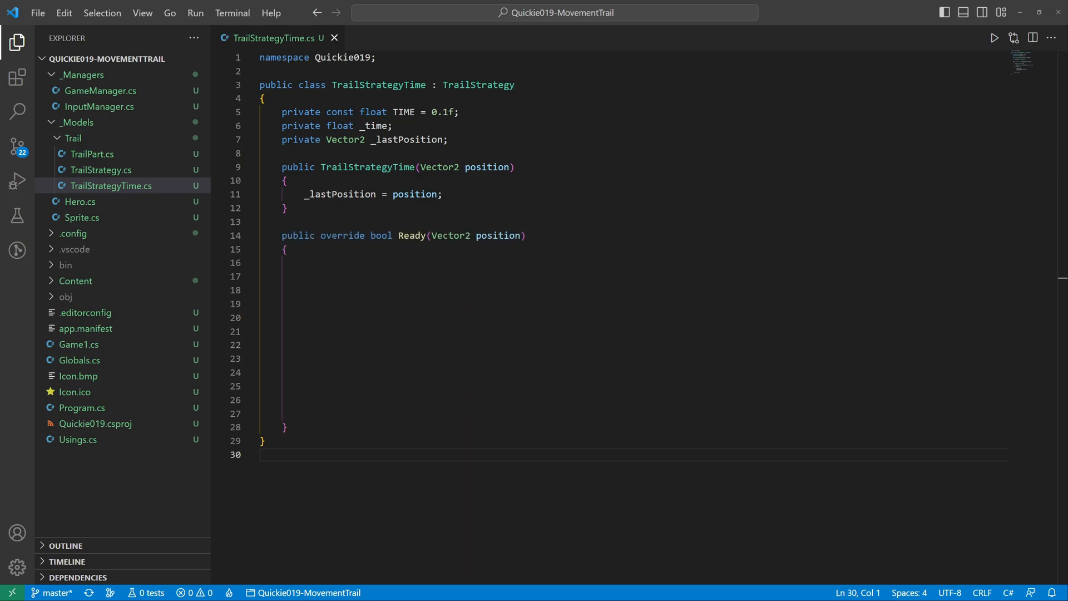
pyautogui.write('_time -= Globals.Time;')
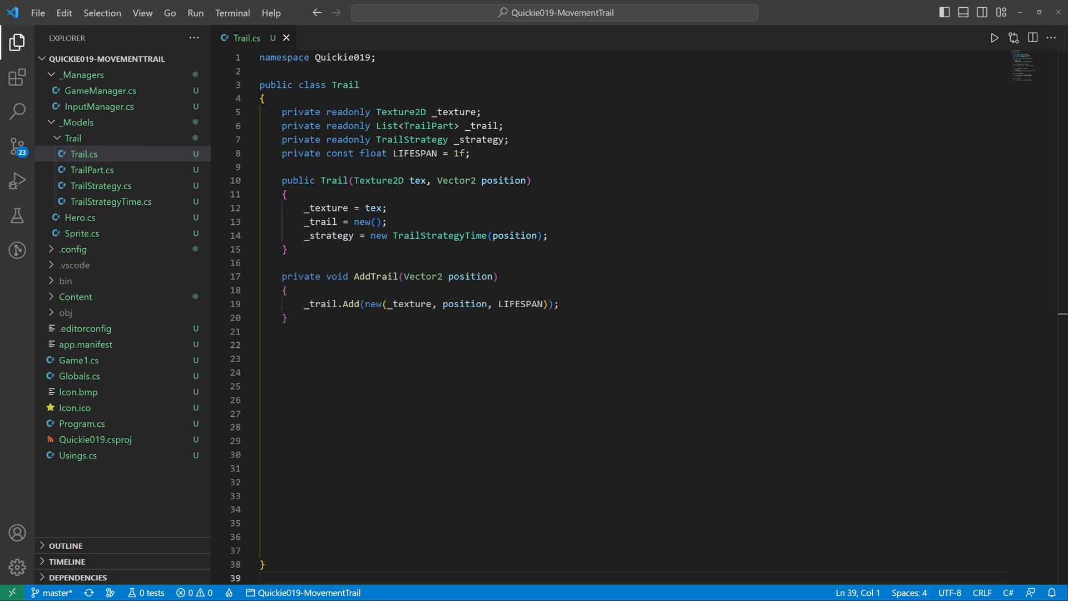
# Write Trail's Update(Vector2 position) and Draw() methods
pyautogui.write('public void Update(Vector2 position)')
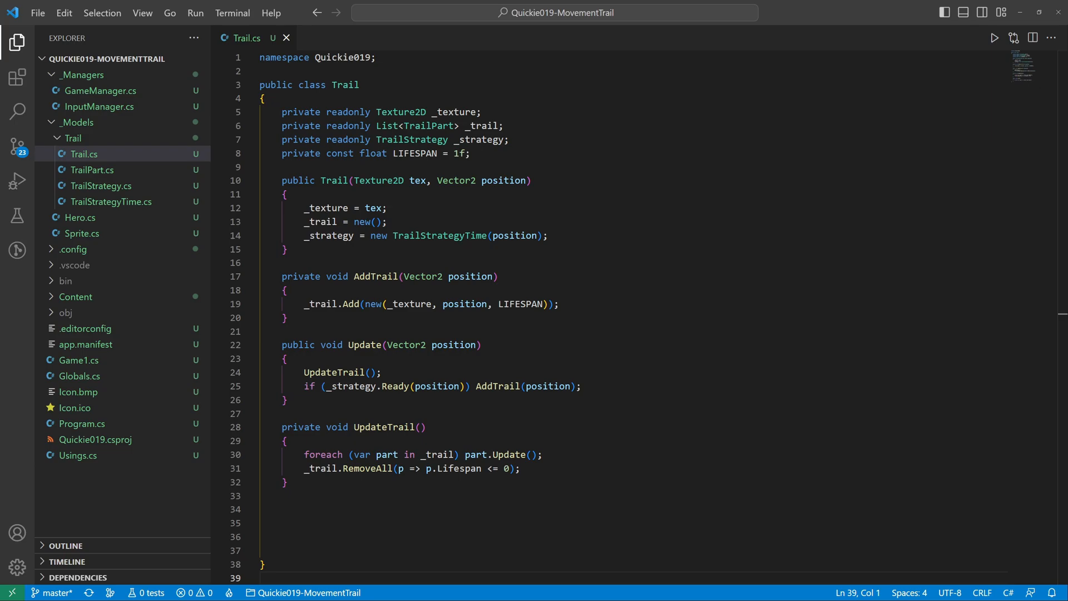
pyautogui.write('public void Draw()')
pyautogui.click(656, 536)
pyautogui.write('foreach (var part in _trail) part.Draw();')
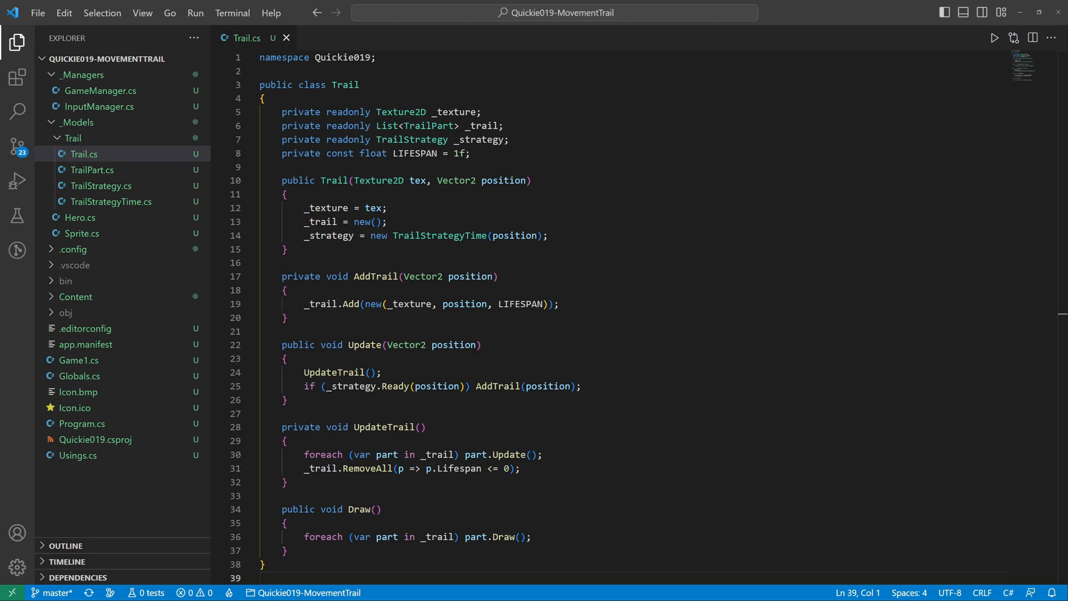
pyautogui.click(79, 218)
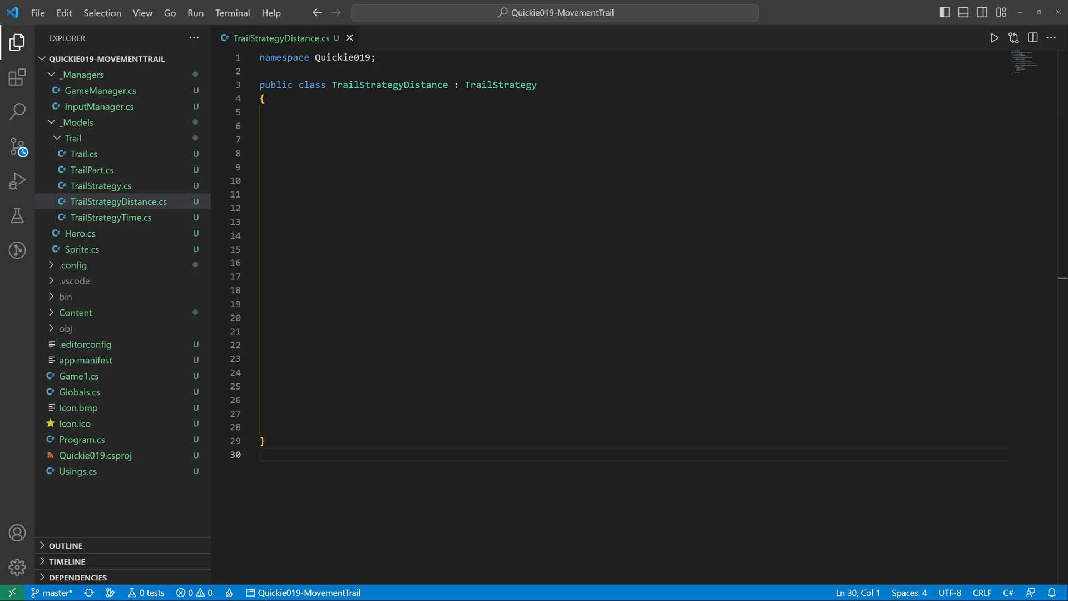
# Give TrailStrategyDistance a _distance field, a position constructor and a Ready override
pyautogui.write('private float _distance;')
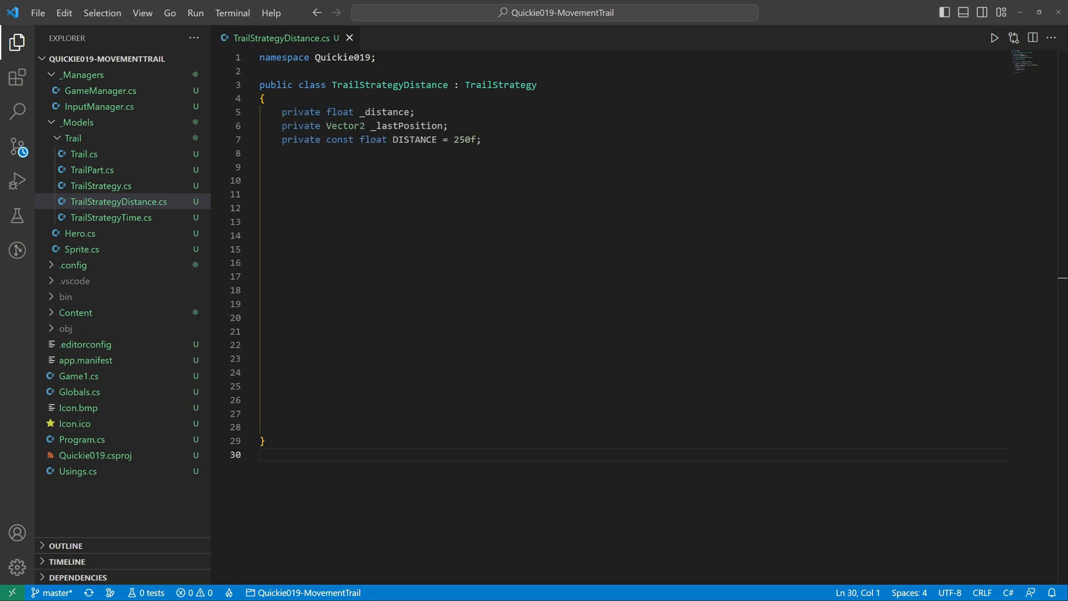
pyautogui.write('public TrailStrategyDistance(Vector2 position)')
pyautogui.write('_lastPosition = position;')
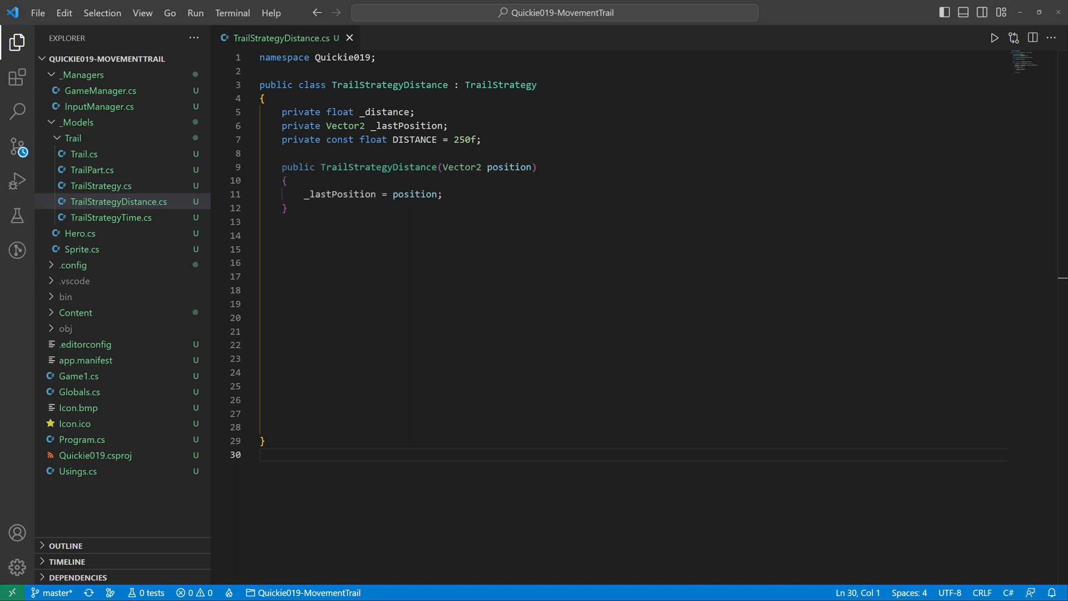
pyautogui.write('public override bool Ready(Vector2 position)')
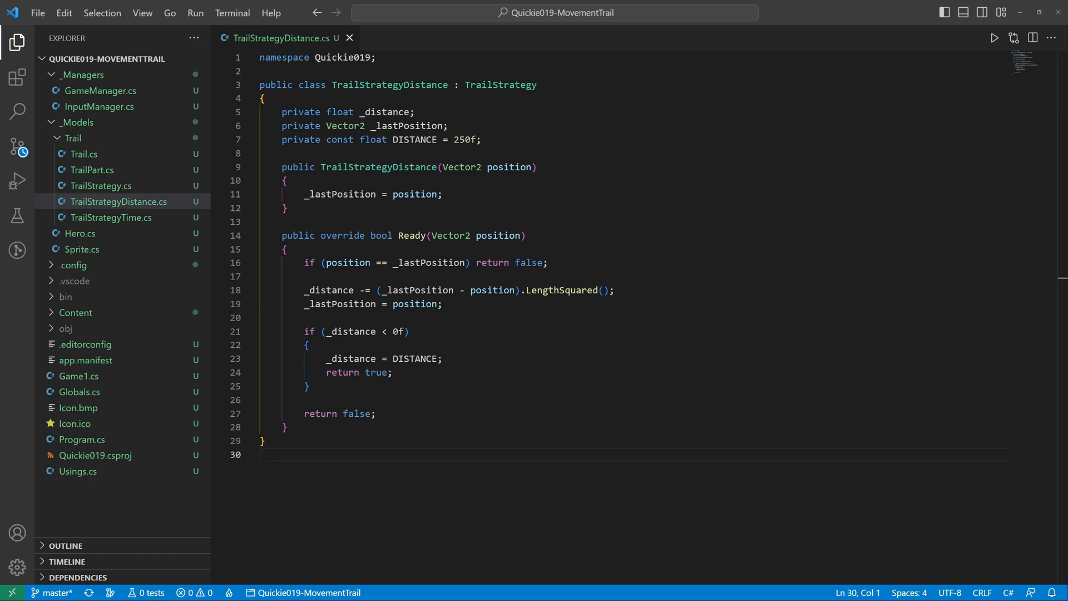
pyautogui.click(84, 154)
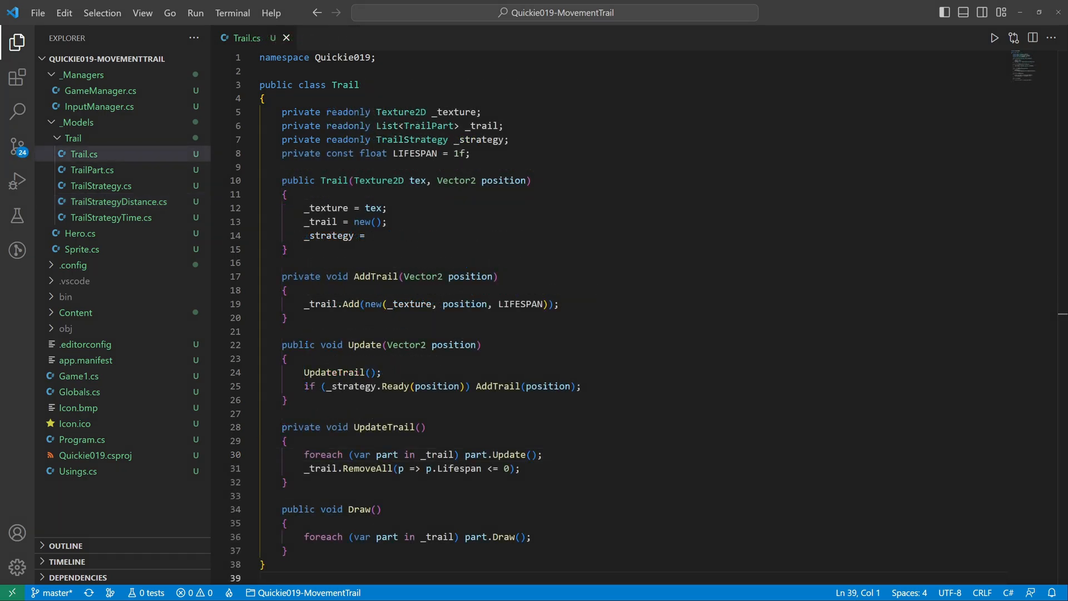
# Switch Trail to TrailStrategyDistance(position) and give Hero a trail with the 'dot' texture
pyautogui.write('new TrailStrategyDistance(position);')
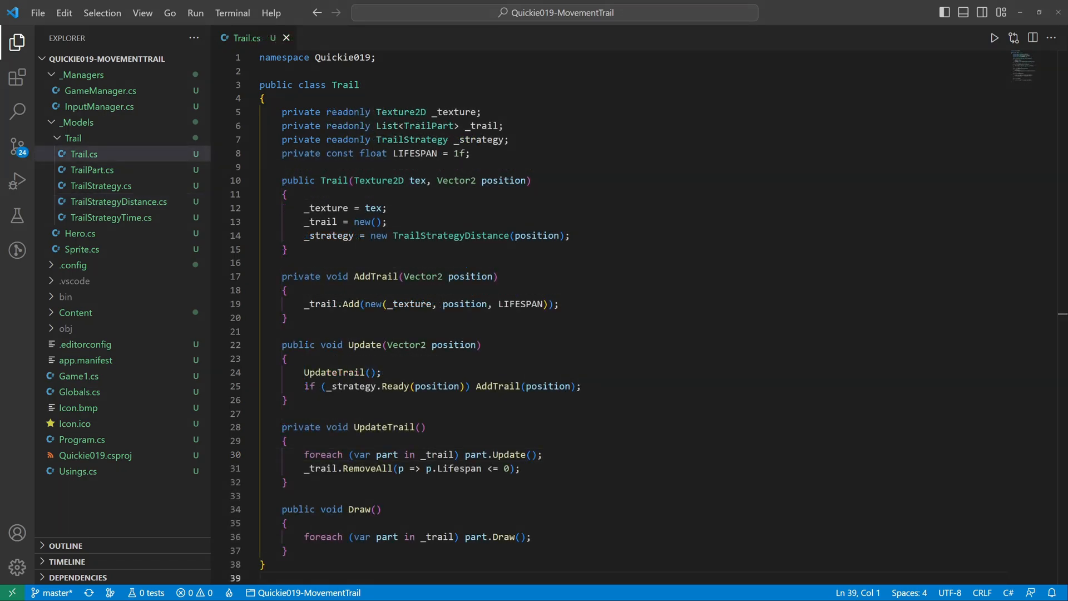
pyautogui.click(80, 233)
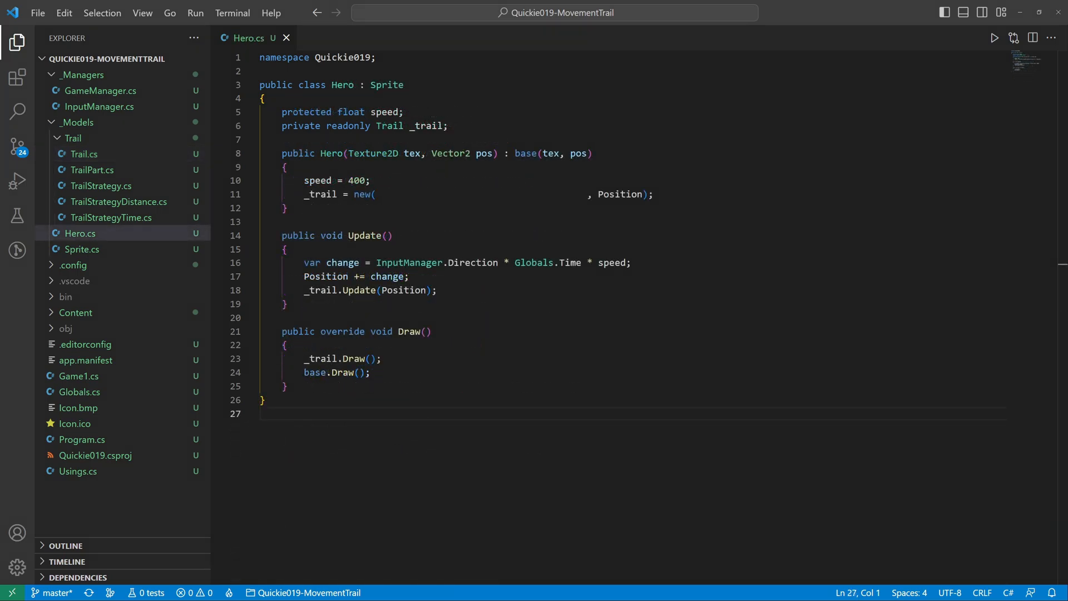
pyautogui.write('Globals.Content.Load<Texture2D>("dot")')
pyautogui.write('dotnet run')
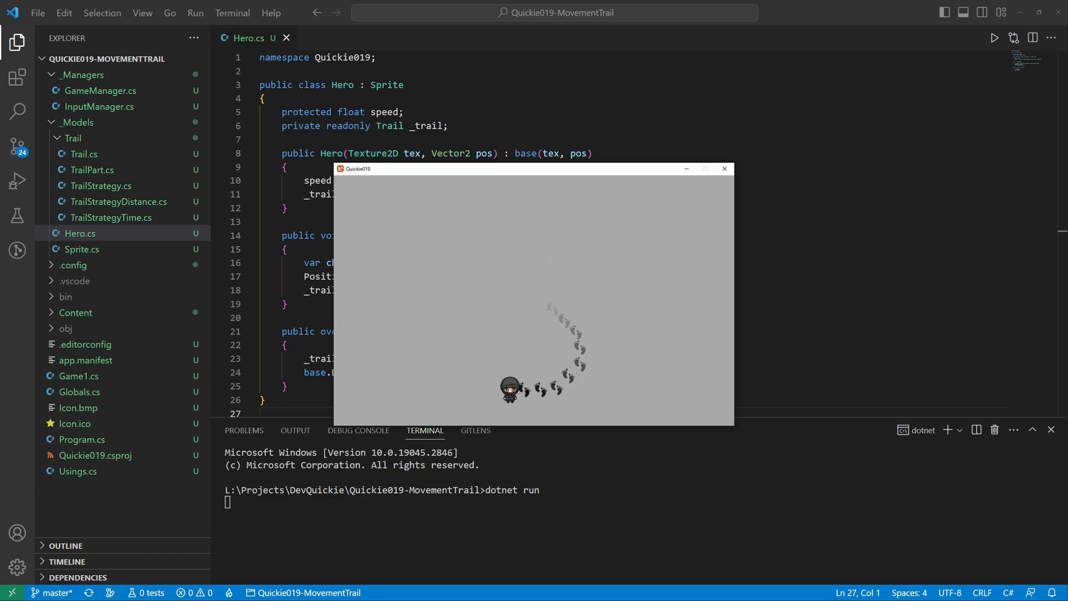
pyautogui.click(92, 170)
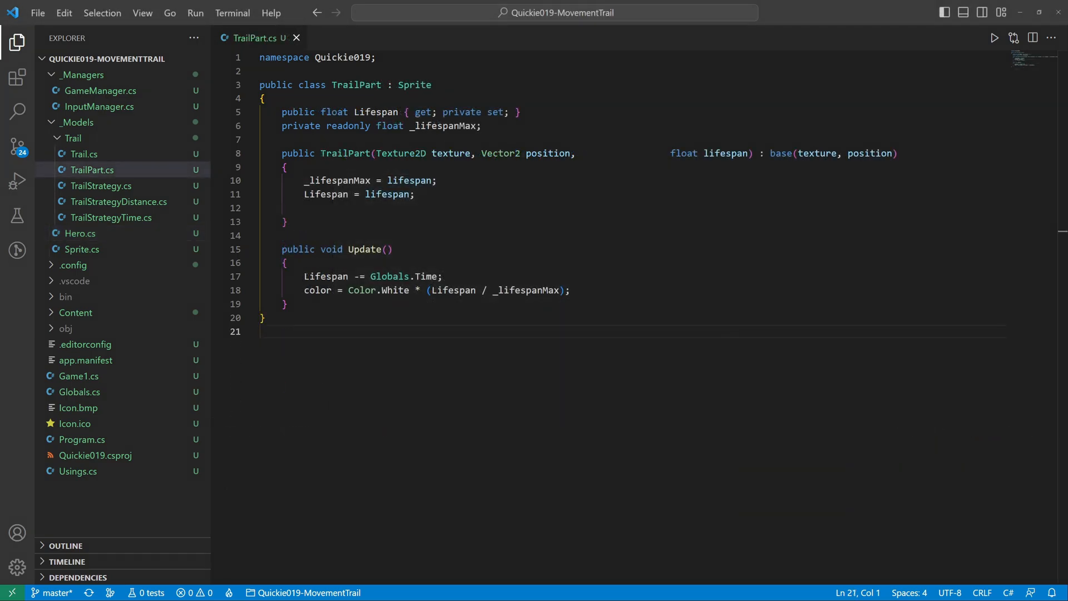
# Pass a Math.Atan2 rotation from InputManager.Direction to trail parts, then run the game
pyautogui.write('float rotation, float')
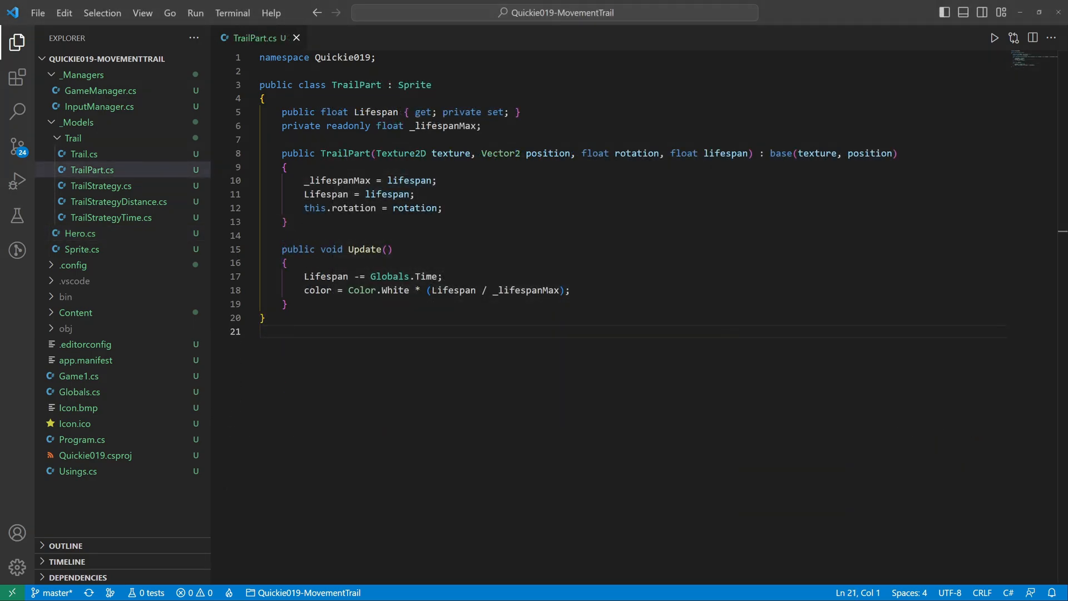
pyautogui.click(84, 155)
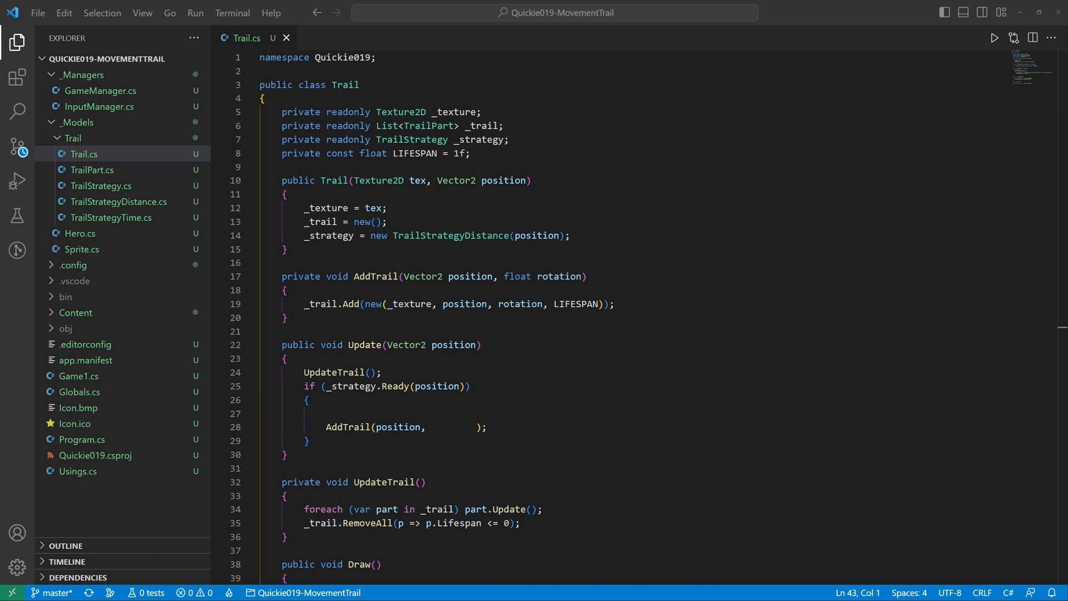
pyautogui.write('var rotation = (float)Math.Atan2(InputManager.Direction.X, -InputManager.Direction.Y);')
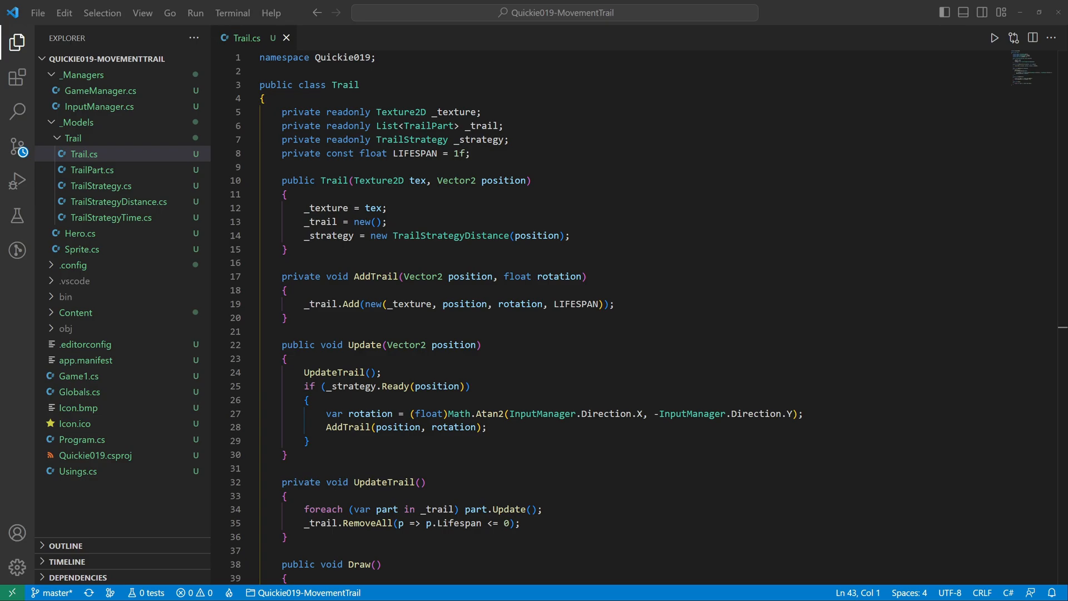
pyautogui.click(994, 37)
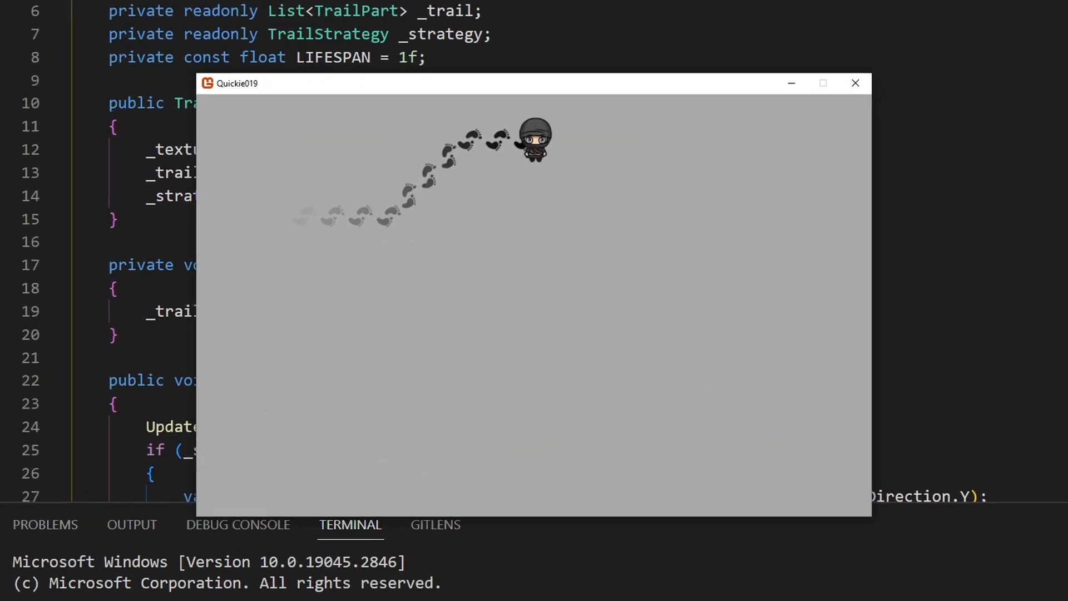